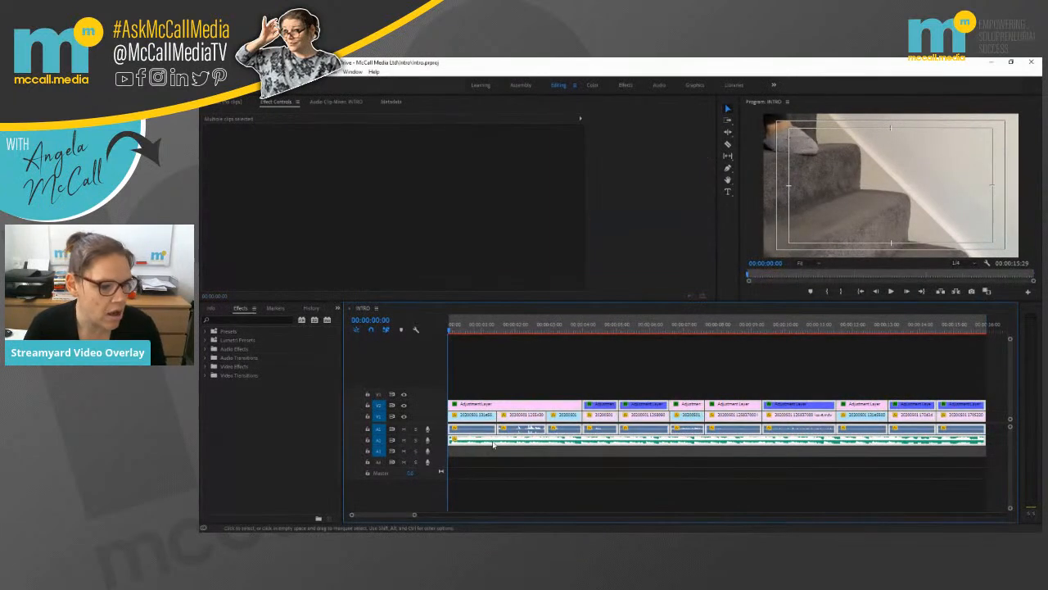
# Step: Inspect Volume and Channel Volume of three successive audio clips on the A1/A2 tracks
pyautogui.click(475, 440)
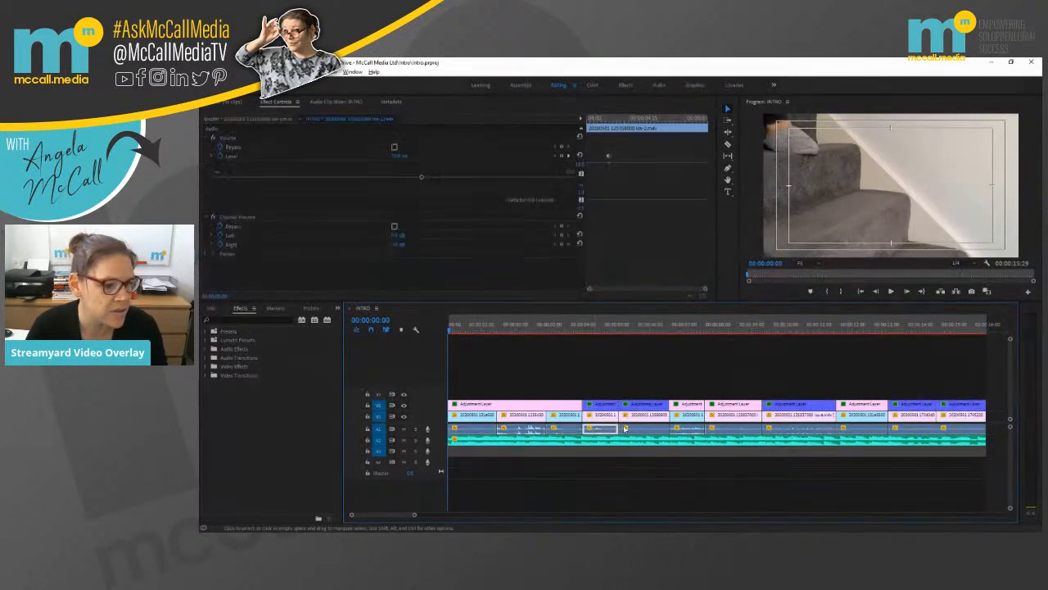
pyautogui.click(688, 429)
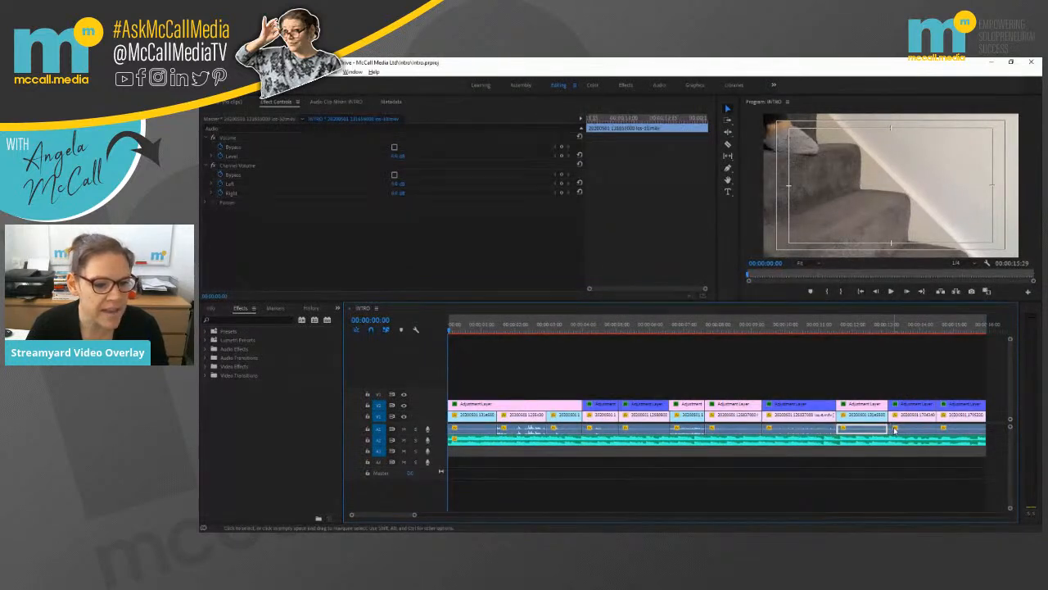
pyautogui.click(958, 428)
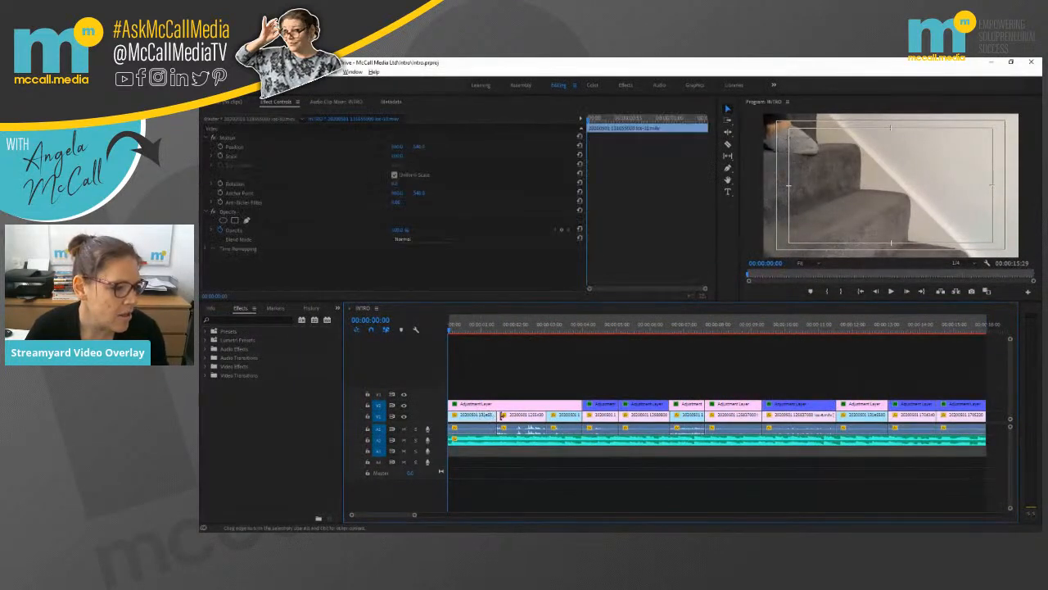
# Step: Play INTRO, view Motion settings of V1 clips, and stop near 00:00:05:25
pyautogui.click(477, 328)
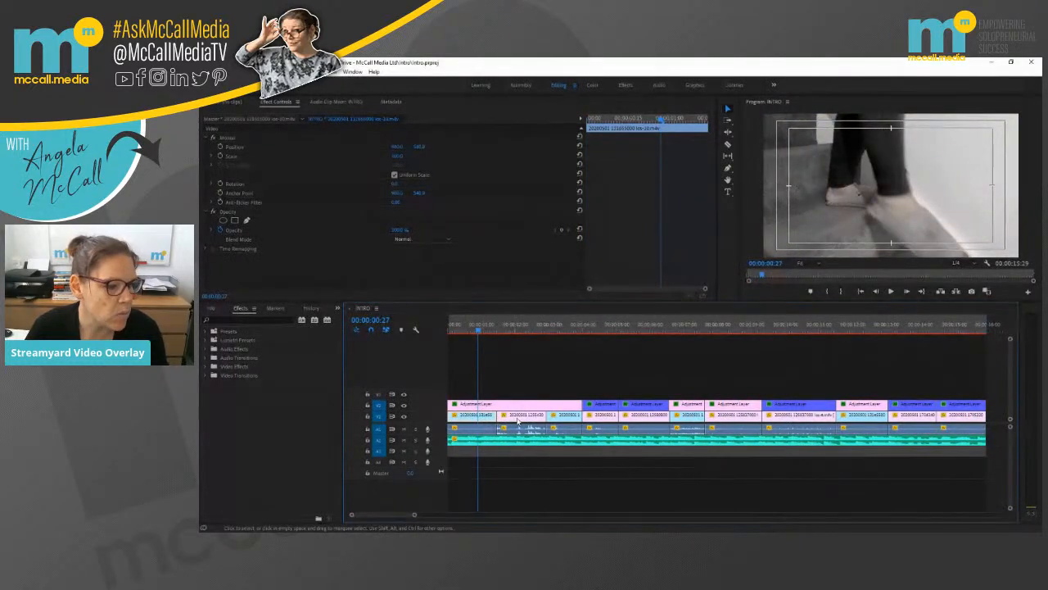
pyautogui.click(529, 324)
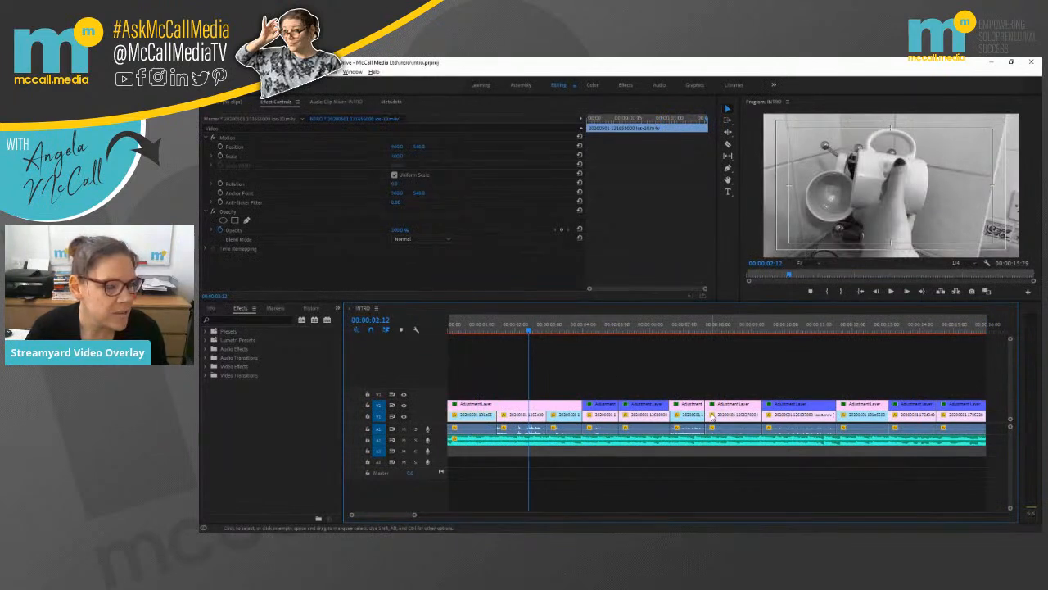
pyautogui.click(567, 324)
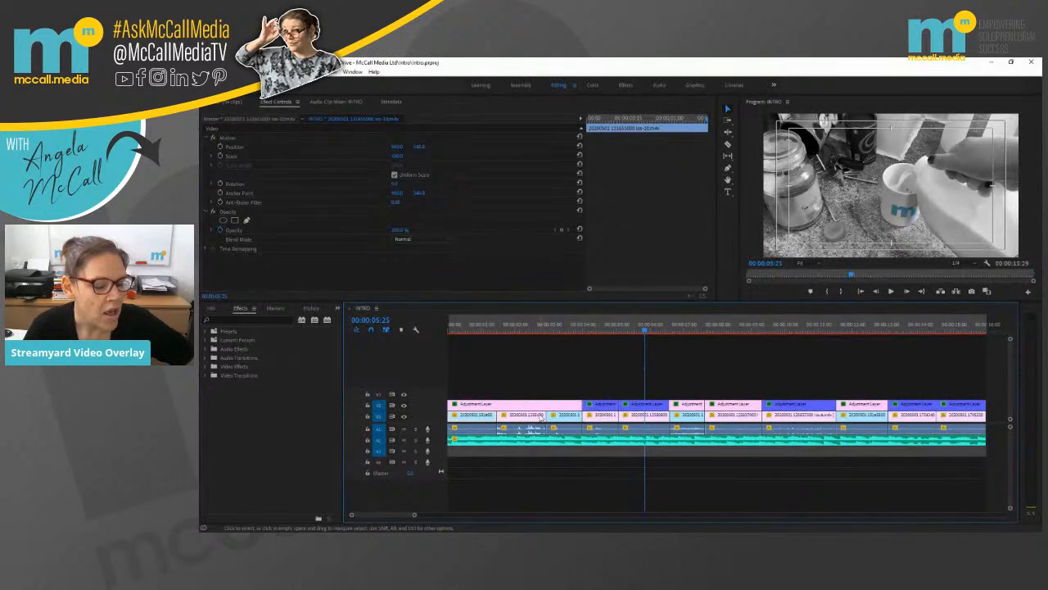
pyautogui.moveTo(541, 417)
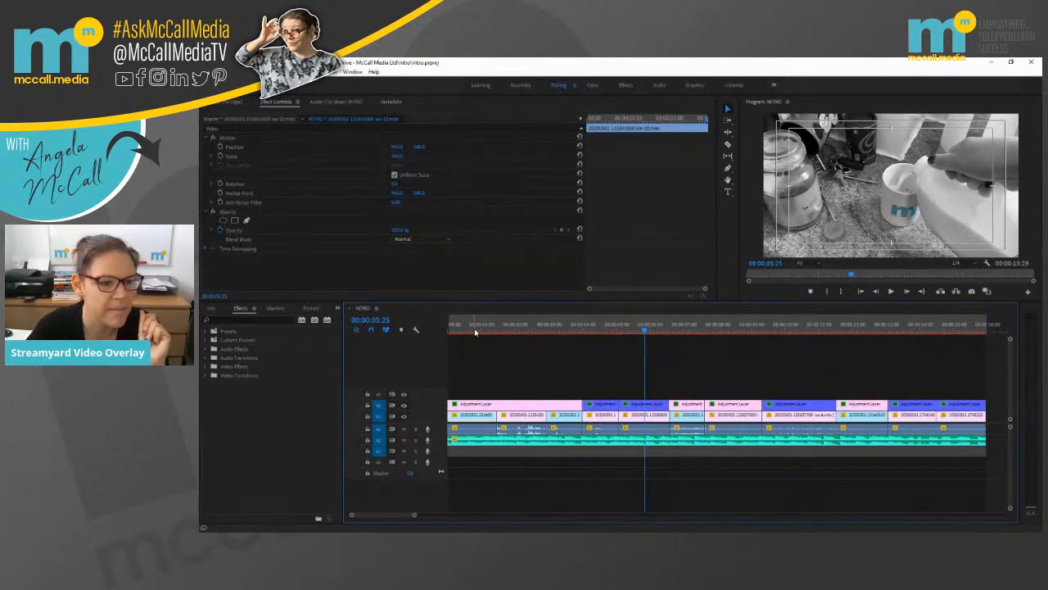
pyautogui.click(474, 324)
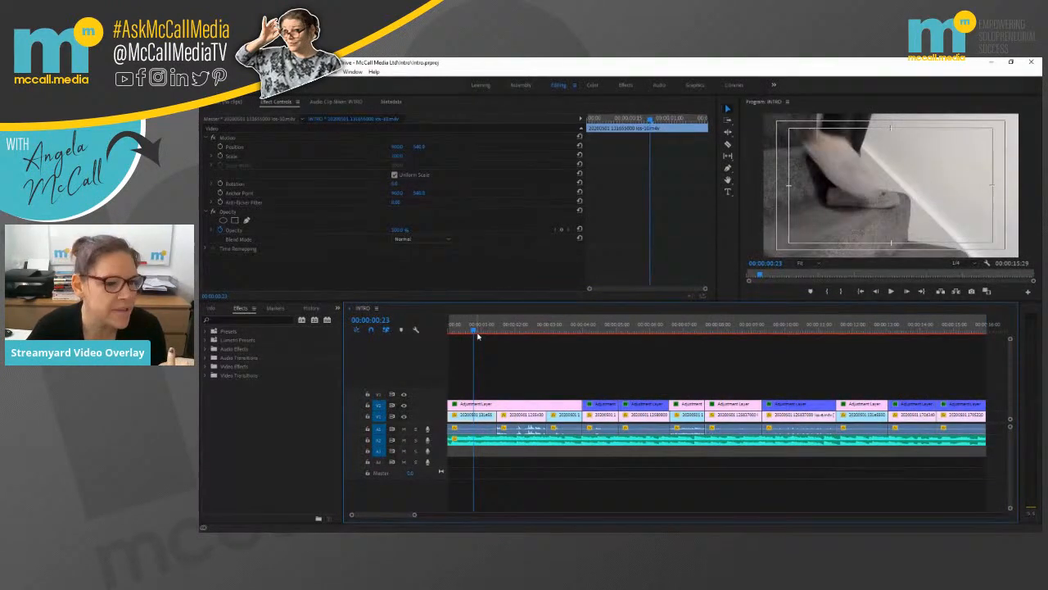
# Step: Play INTRO from about 11 seconds and stop on the colour mug shot at 00:00:15:00
pyautogui.click(451, 332)
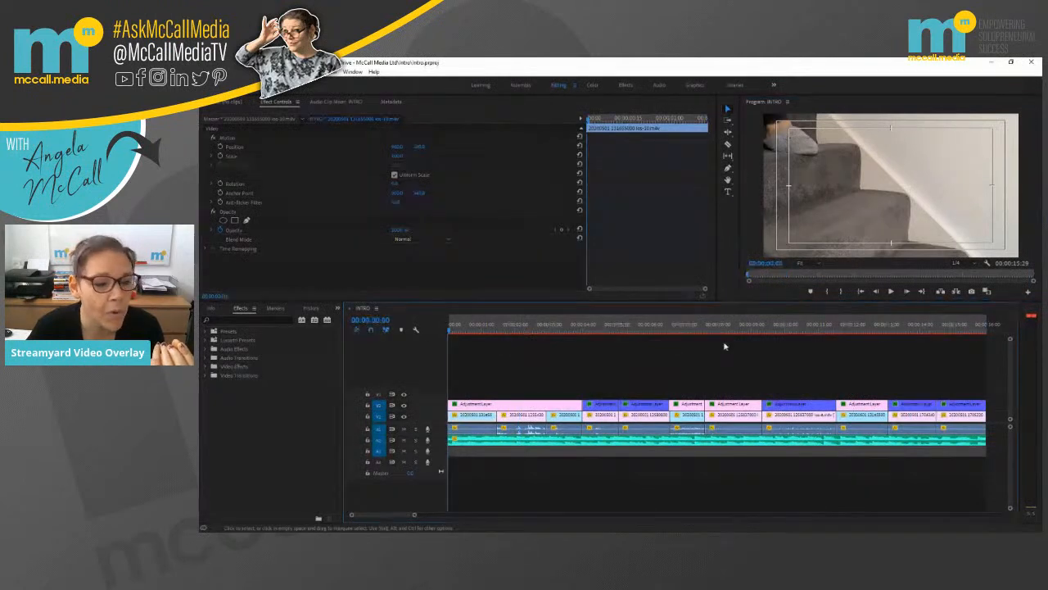
pyautogui.click(937, 326)
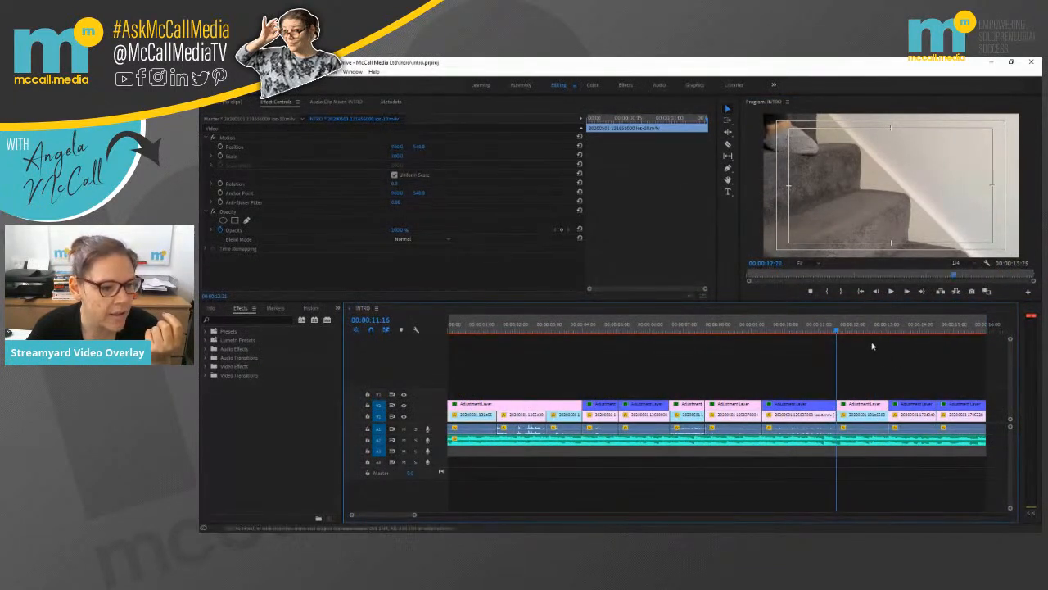
pyautogui.click(862, 325)
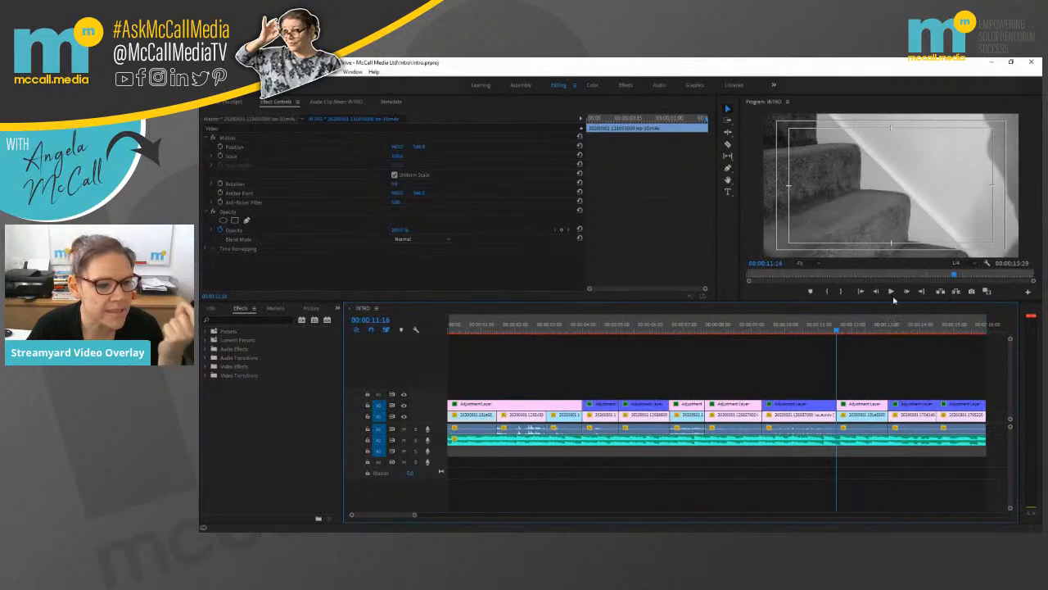
pyautogui.moveTo(891, 291)
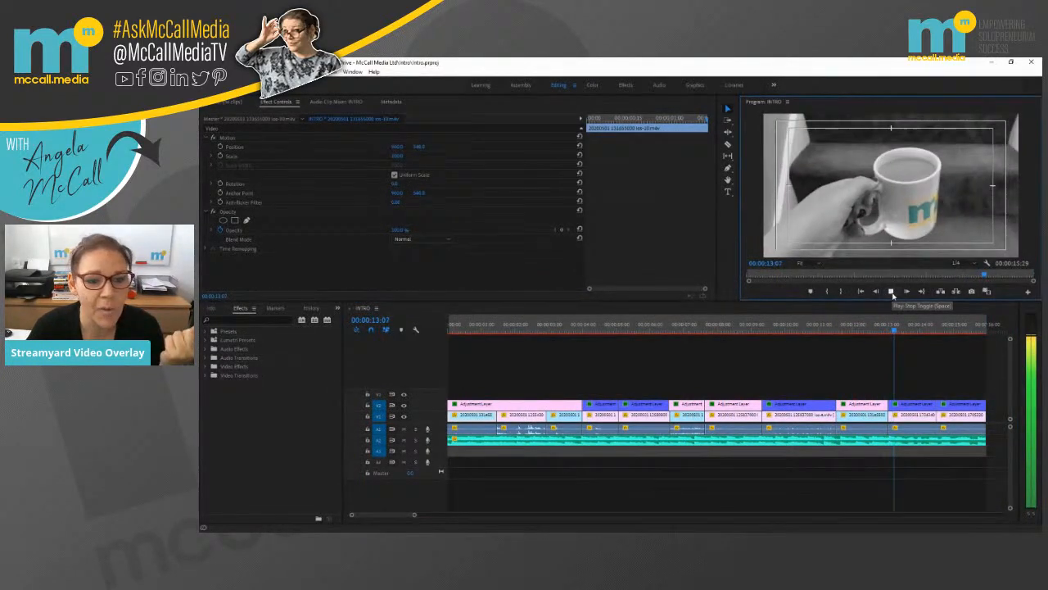
pyautogui.click(891, 291)
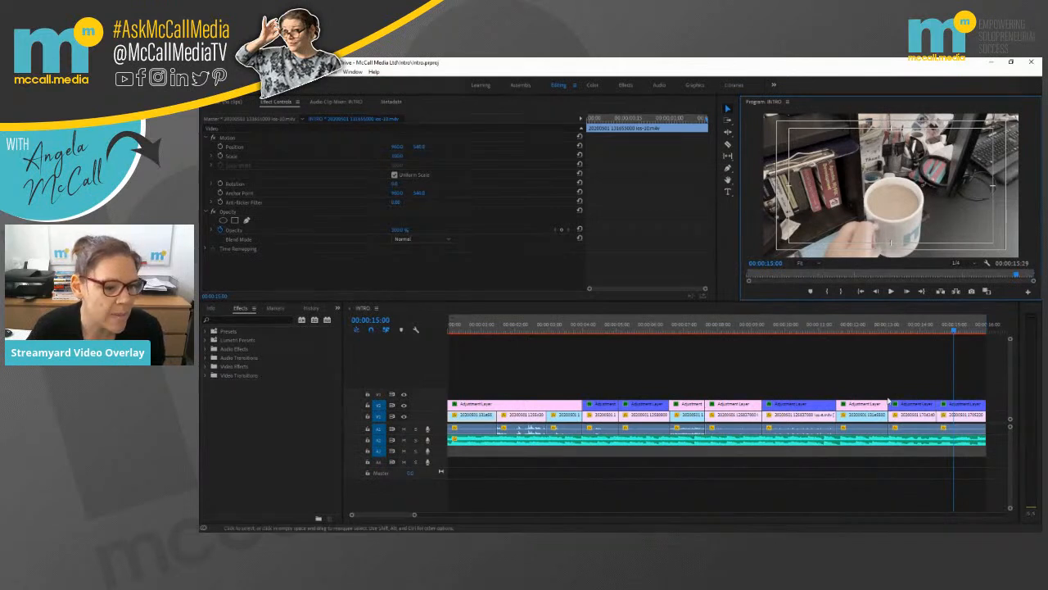
pyautogui.moveTo(864, 442)
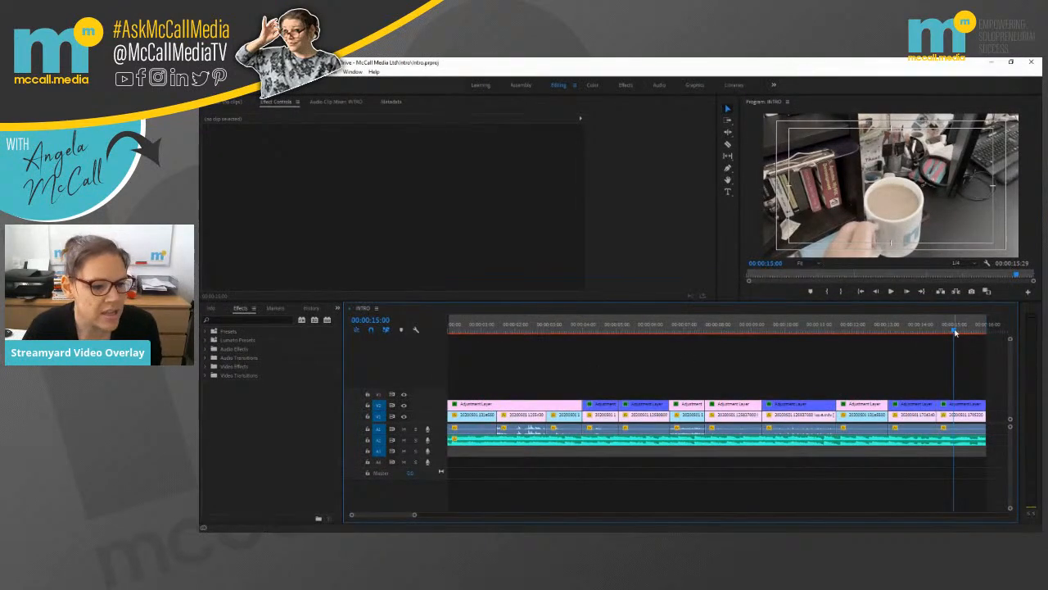
# Step: Scrub INTRO from the start through the stairs and kitchen shots to about four seconds
pyautogui.click(447, 324)
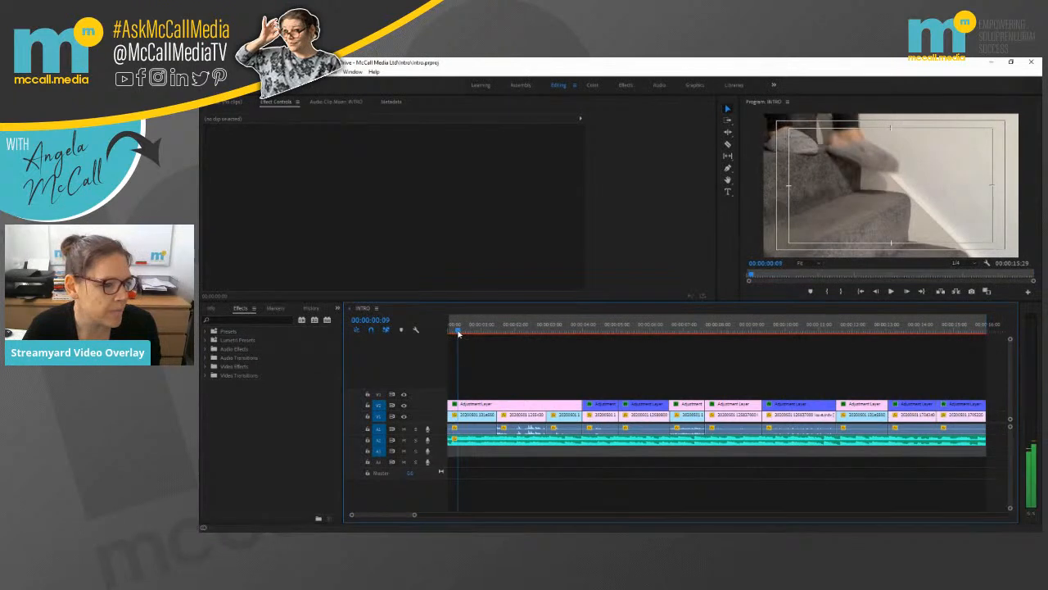
pyautogui.click(469, 331)
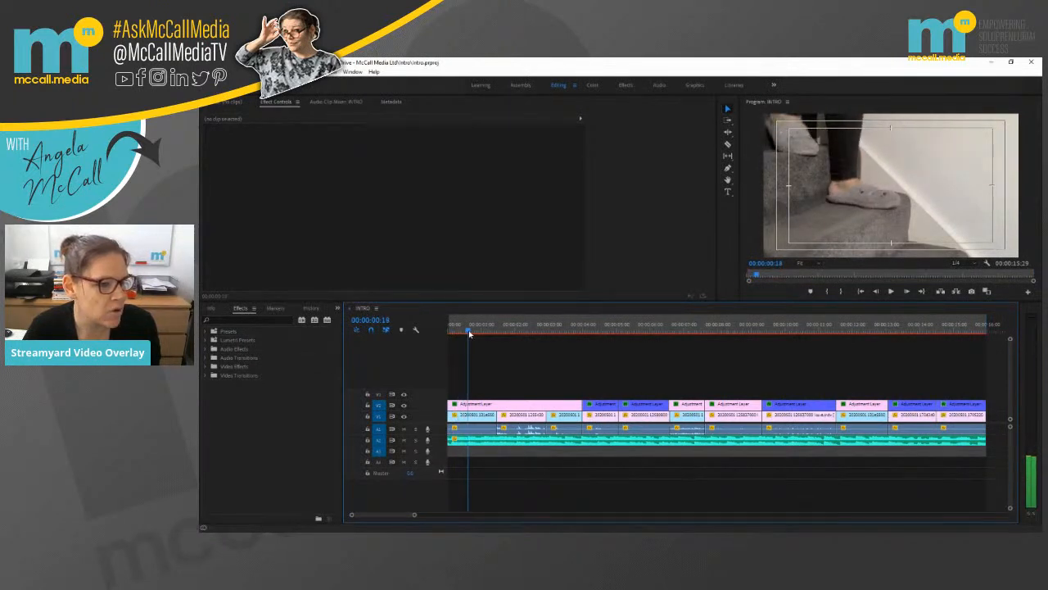
pyautogui.click(485, 331)
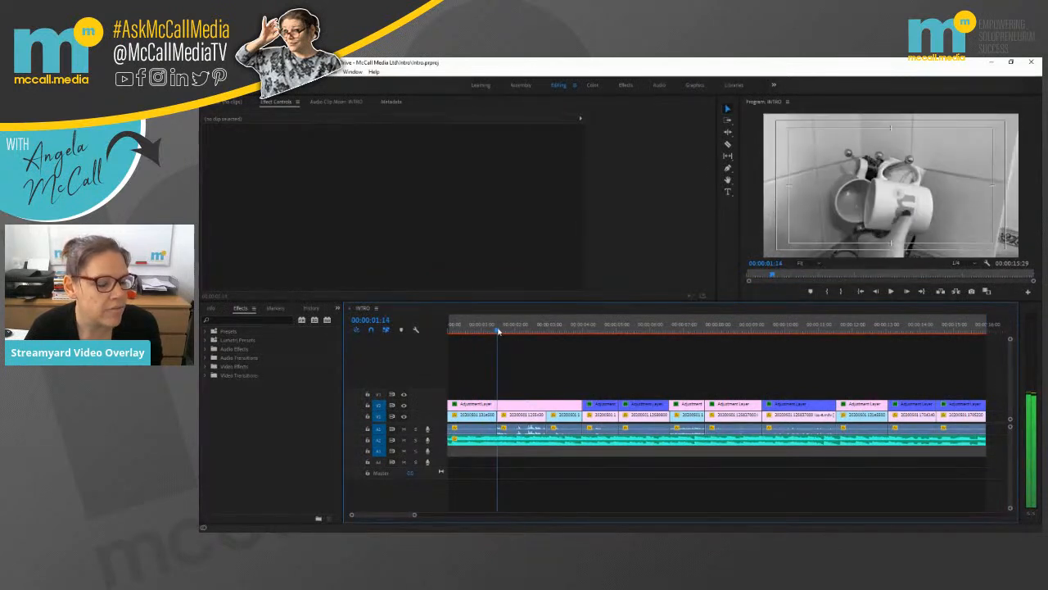
pyautogui.click(514, 323)
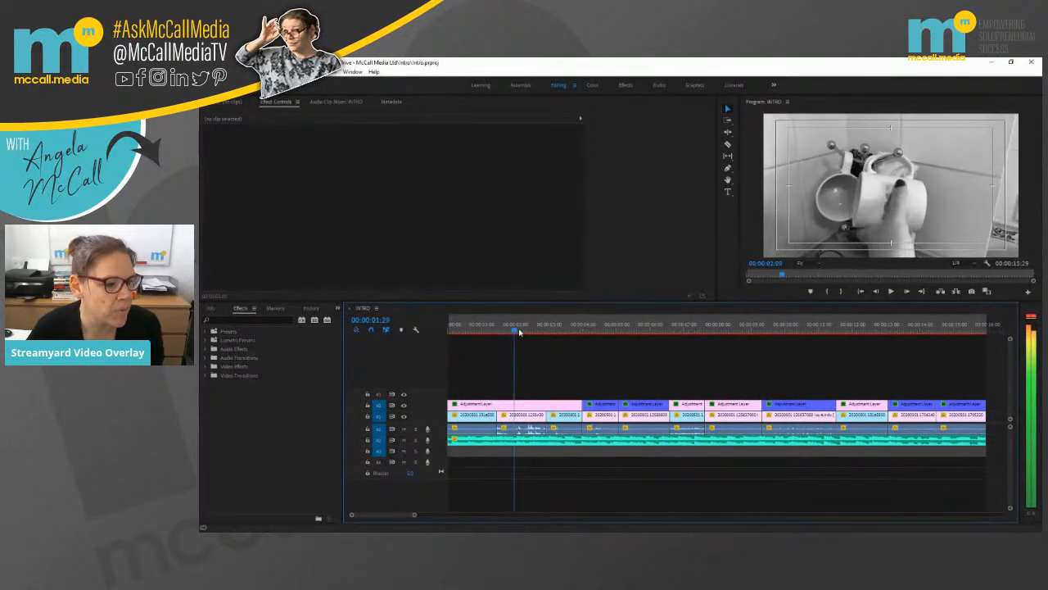
pyautogui.click(555, 324)
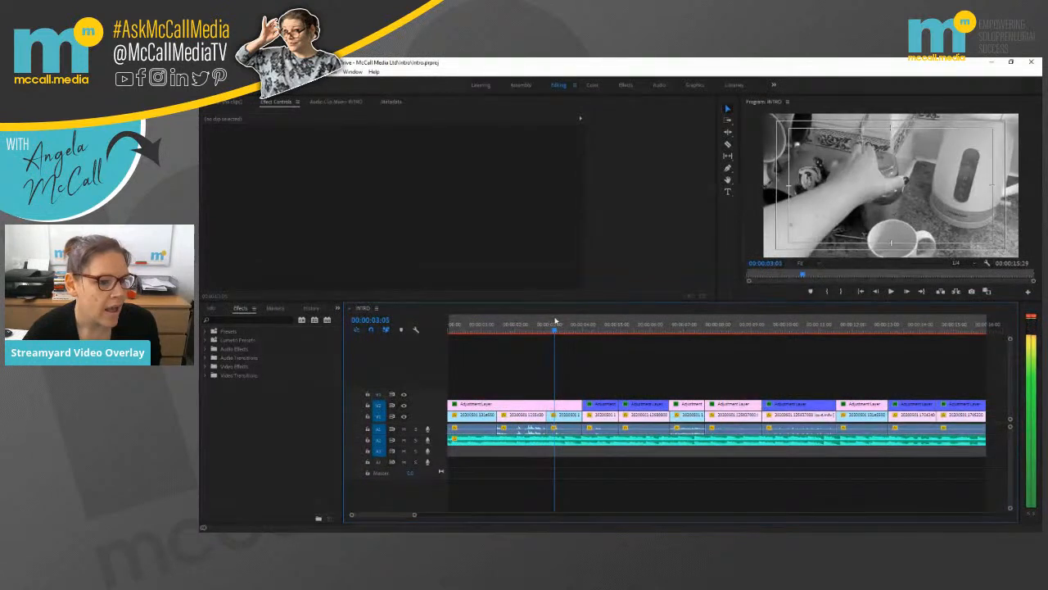
pyautogui.click(595, 330)
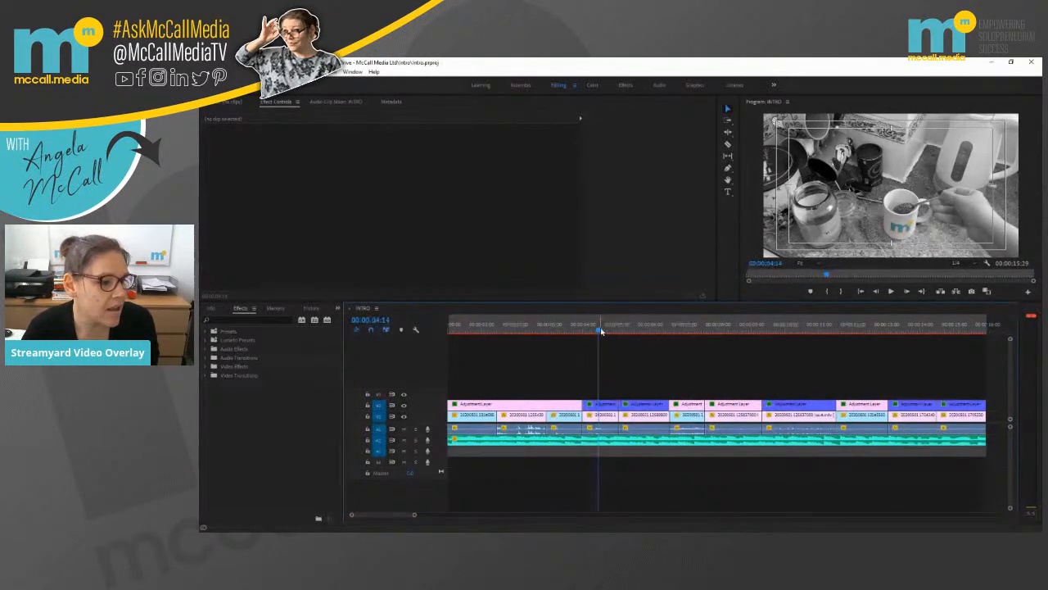
# Step: Scrub the milk, kettle and mug shots to the 15-second colour shot, then show the Project panel
pyautogui.click(672, 327)
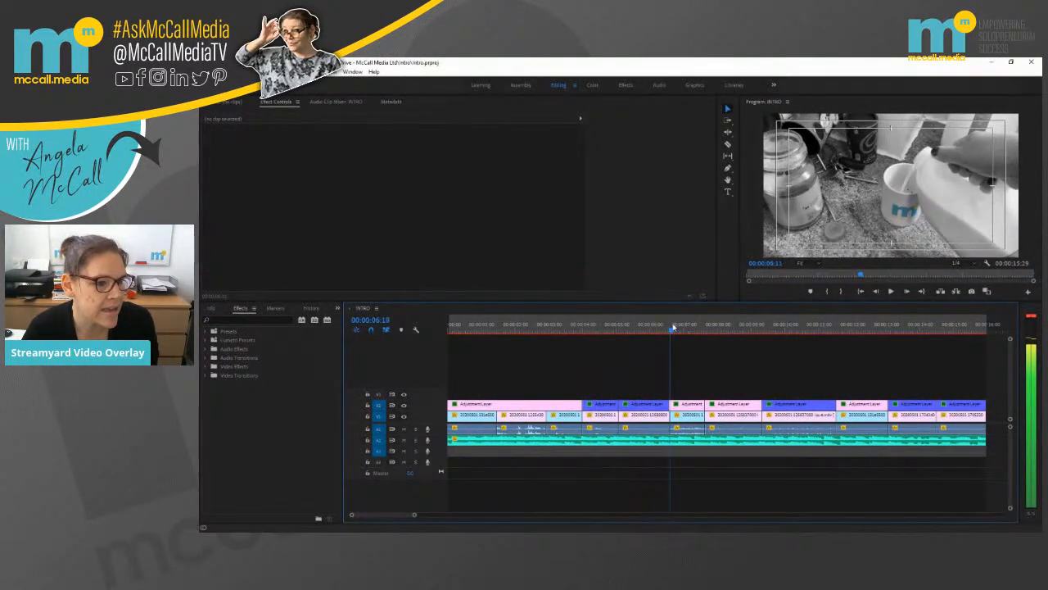
pyautogui.click(737, 325)
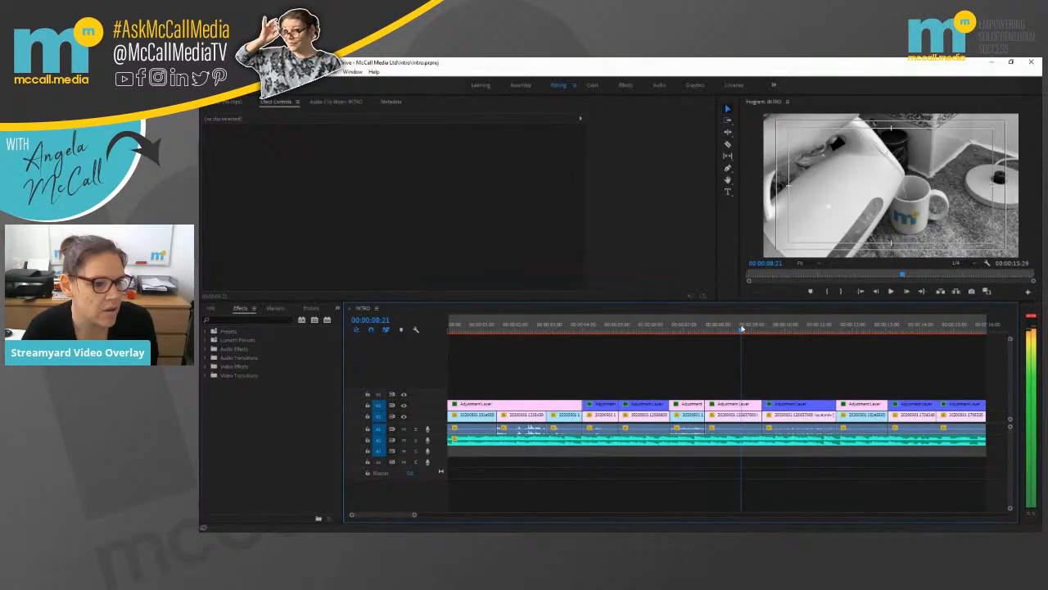
pyautogui.click(833, 325)
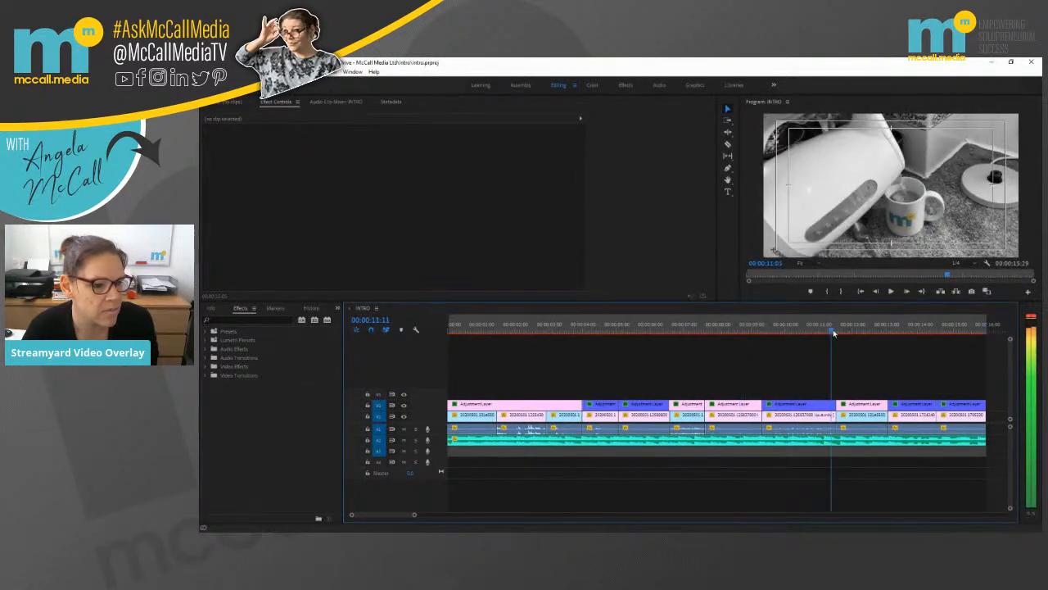
pyautogui.click(909, 326)
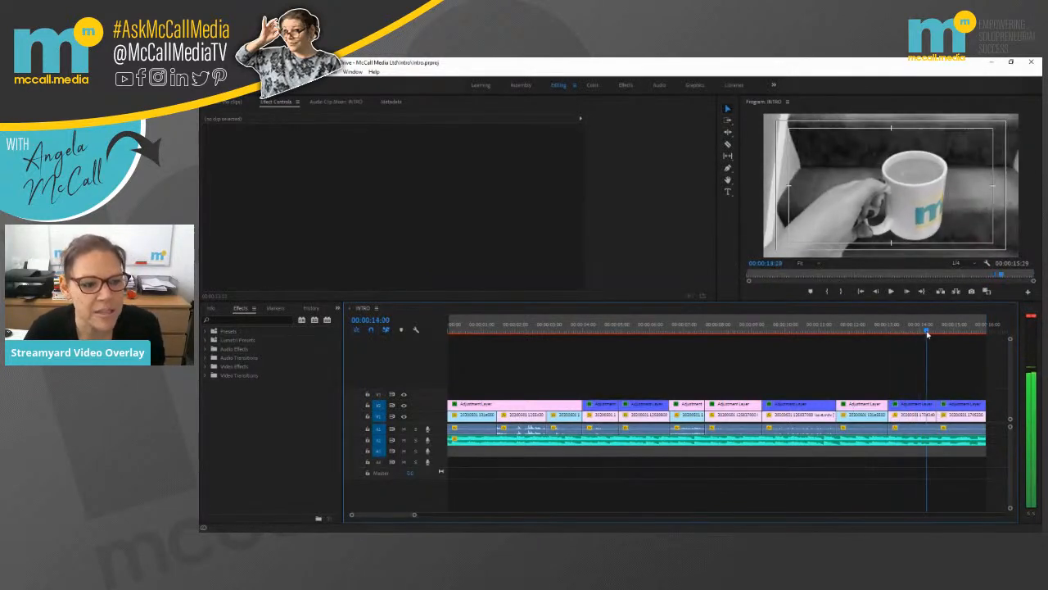
pyautogui.click(900, 331)
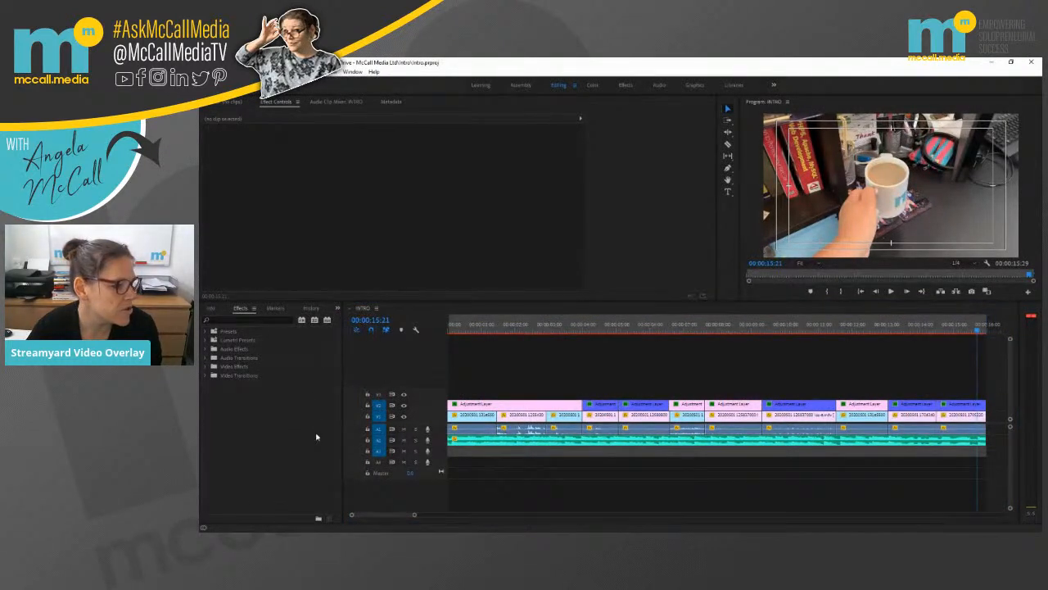
pyautogui.click(220, 308)
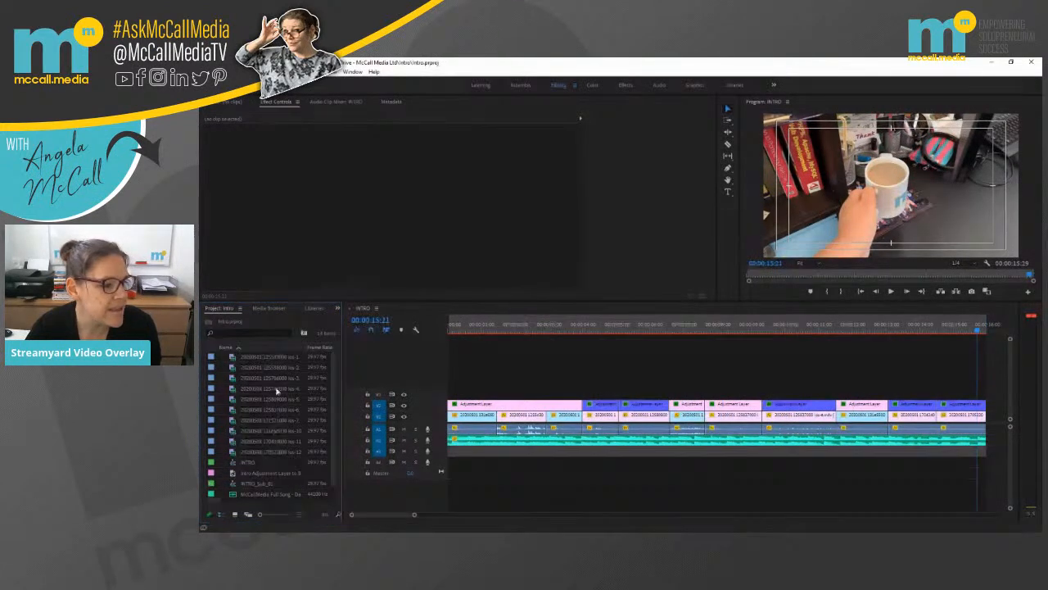
pyautogui.moveTo(283, 377)
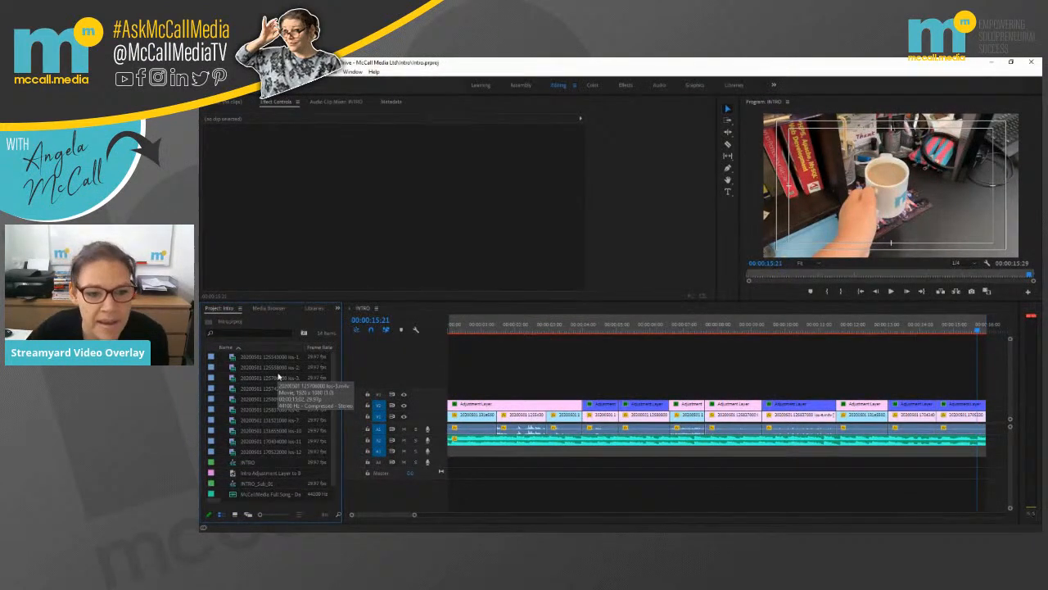